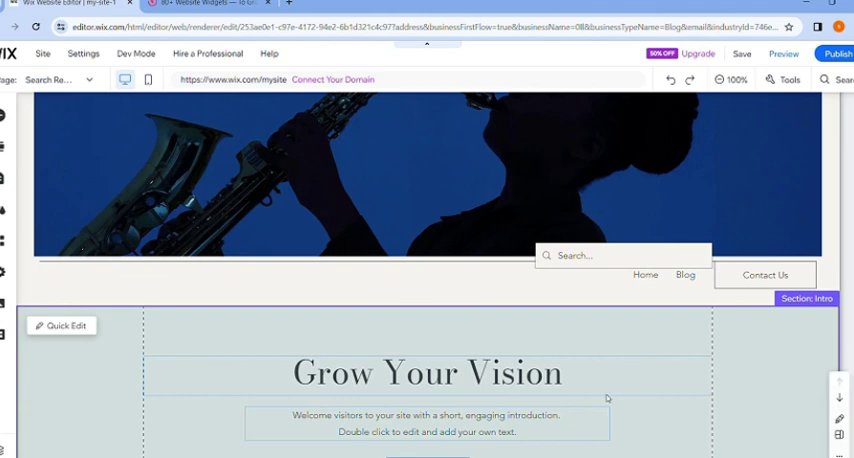
pyautogui.moveTo(516, 404)
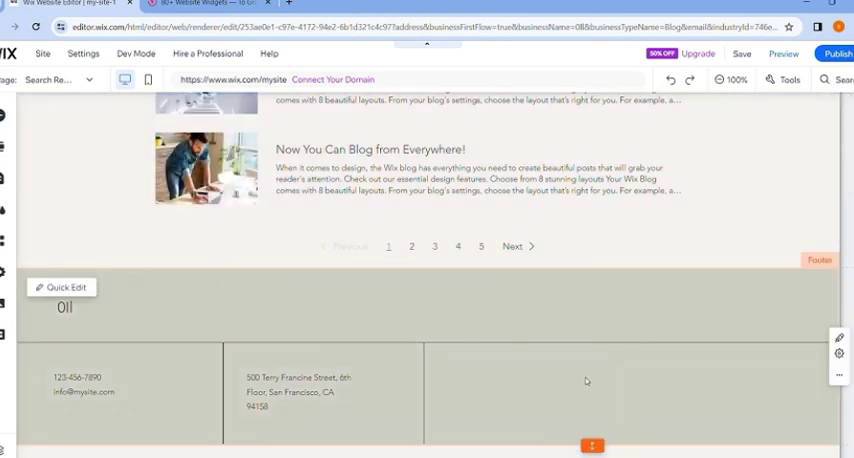
# - Browse the full Elfsight widget catalogue and search 'gr' to find the QR Code widget
pyautogui.scroll(-3)
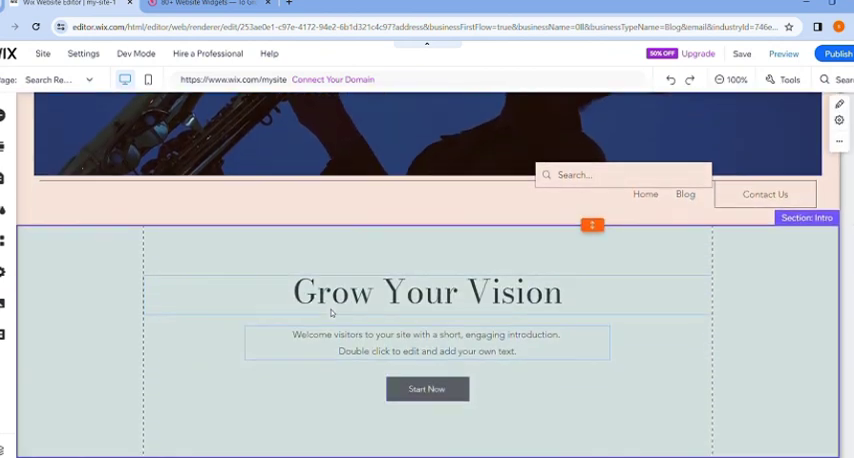
pyautogui.scroll(-3)
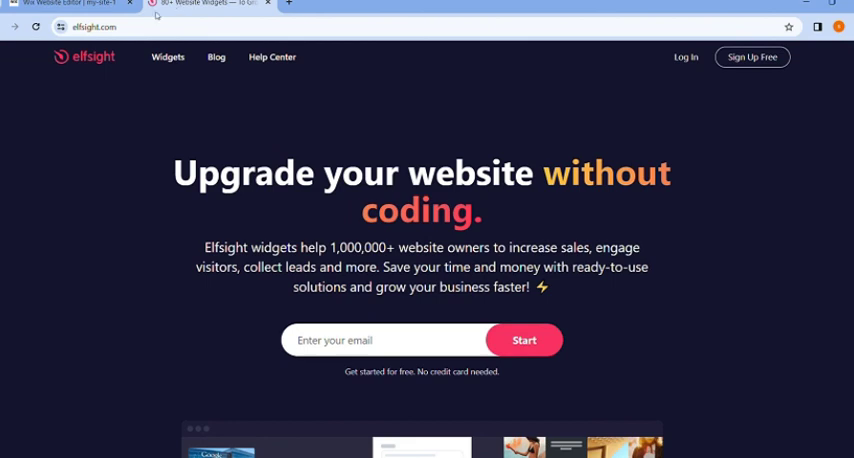
pyautogui.moveTo(118, 144)
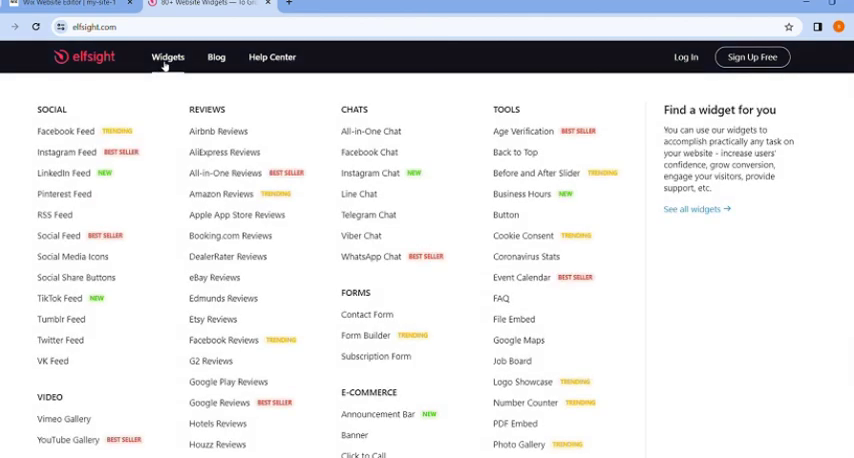
pyautogui.click(168, 56)
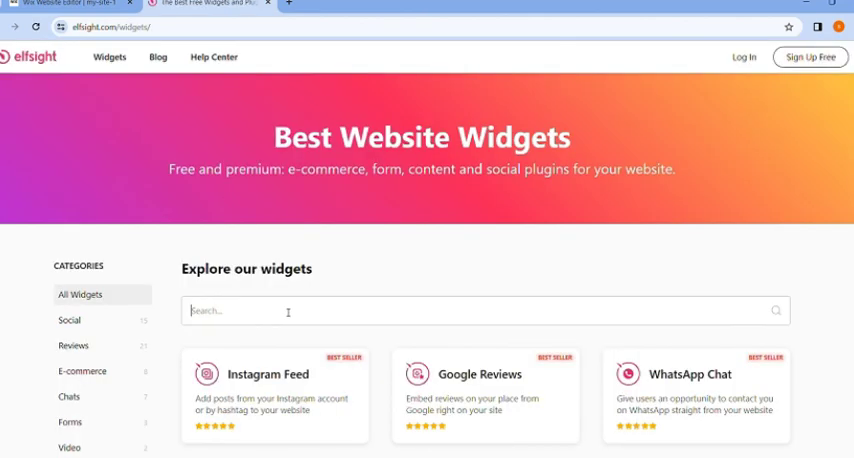
pyautogui.write('gr')
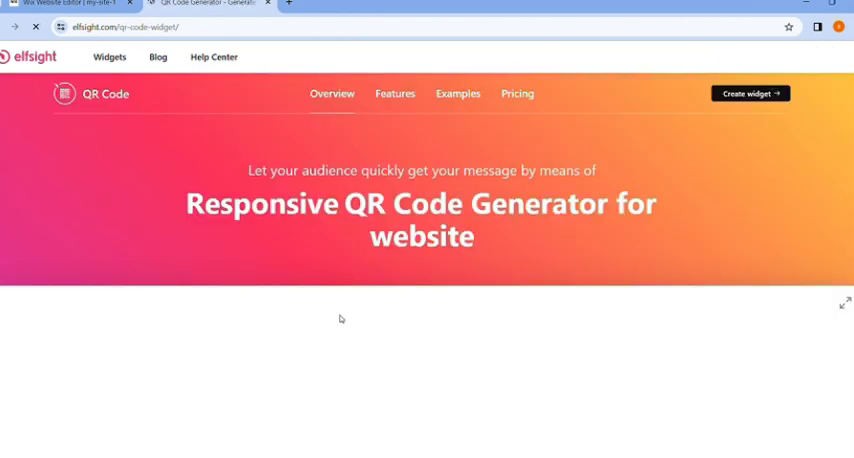
# - Create the Instagram-type QR code widget with maroon styling and add it to the website for free
pyautogui.click(750, 92)
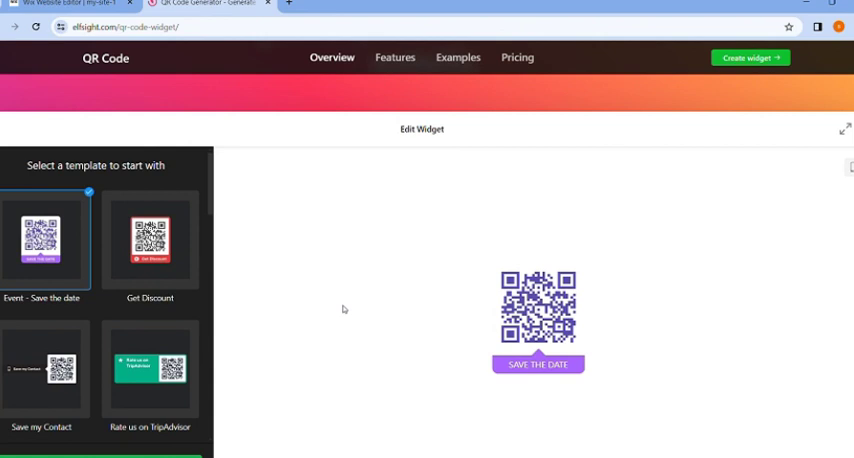
pyautogui.scroll(-3)
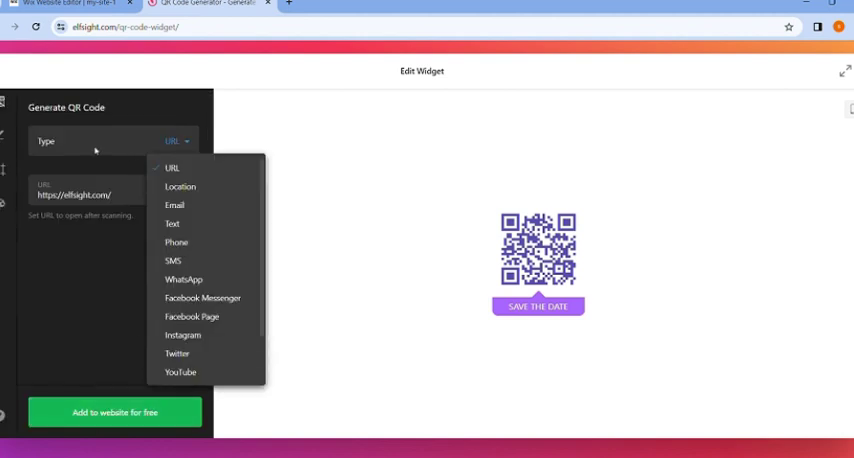
pyautogui.moveTo(204, 264)
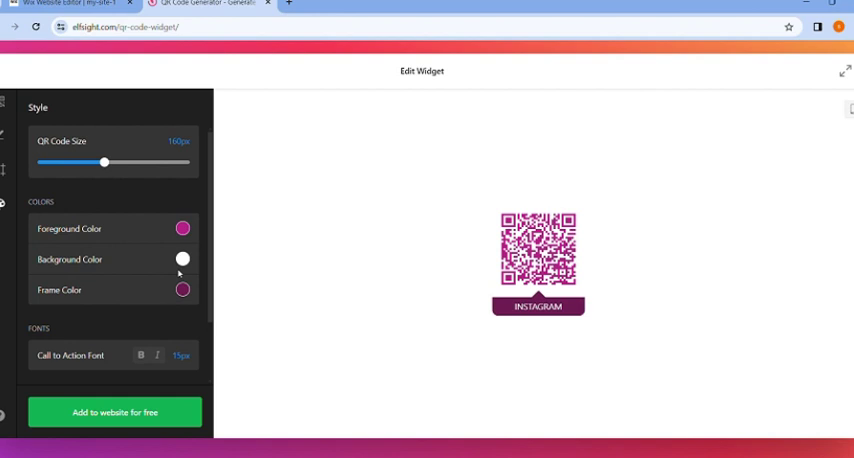
pyautogui.click(114, 412)
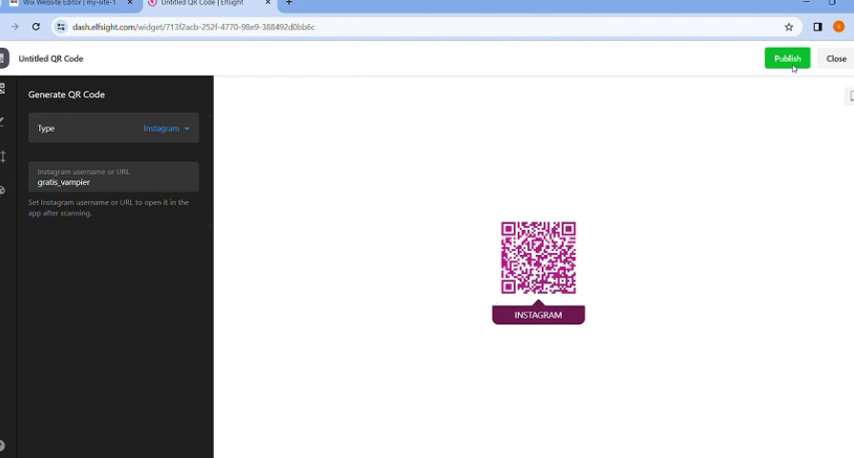
# - Publish the QR code widget and copy its embed code to the clipboard
pyautogui.click(786, 58)
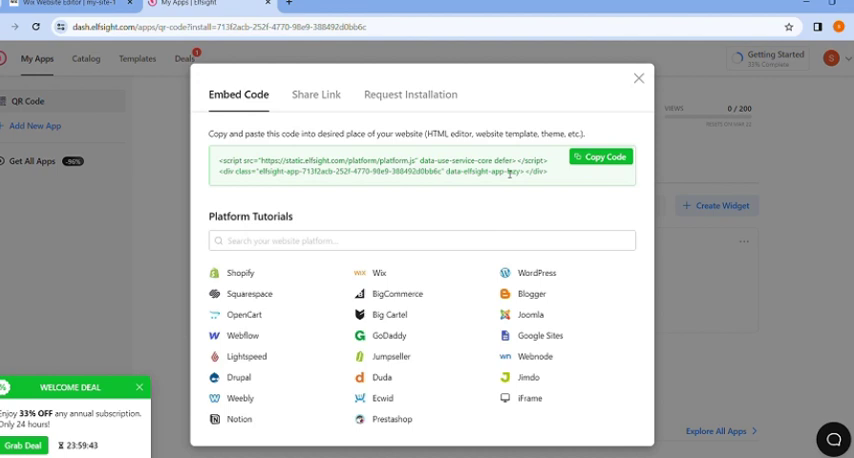
pyautogui.click(600, 156)
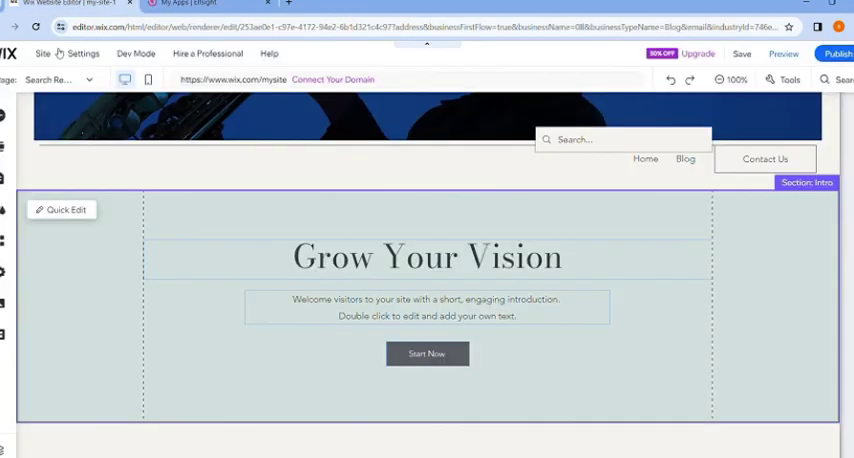
pyautogui.moveTo(4, 114)
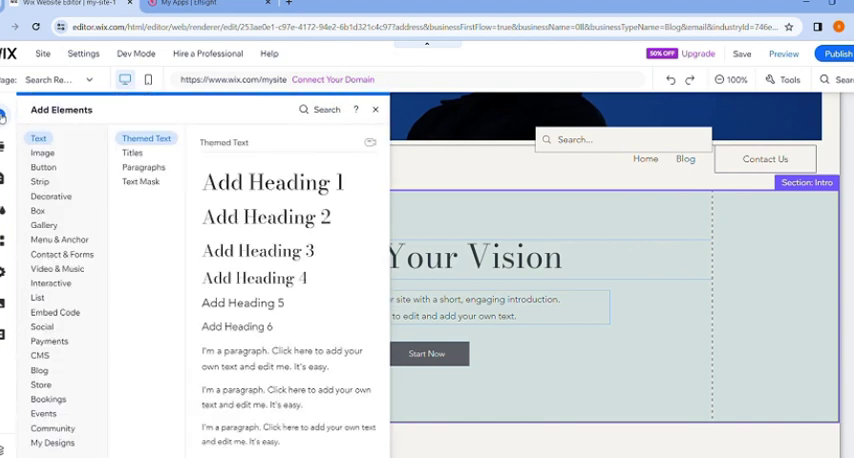
# - Add an Embed HTML element to the Grow Your Vision section with the Elfsight script pasted and applied
pyautogui.click(56, 312)
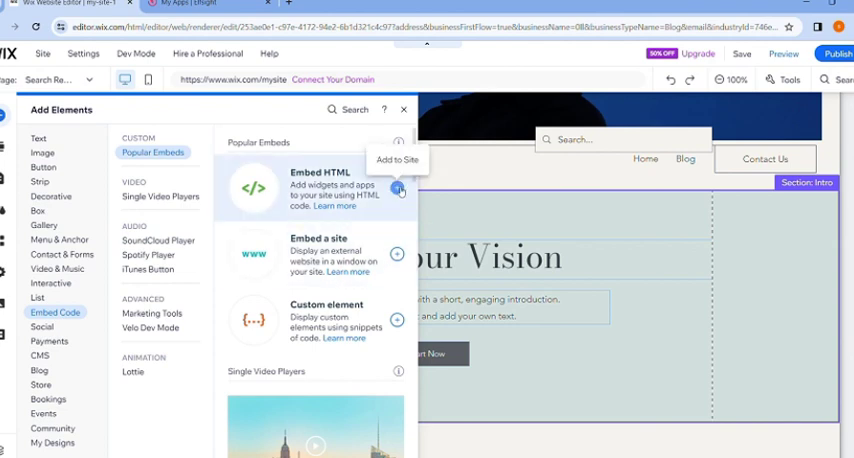
pyautogui.click(400, 188)
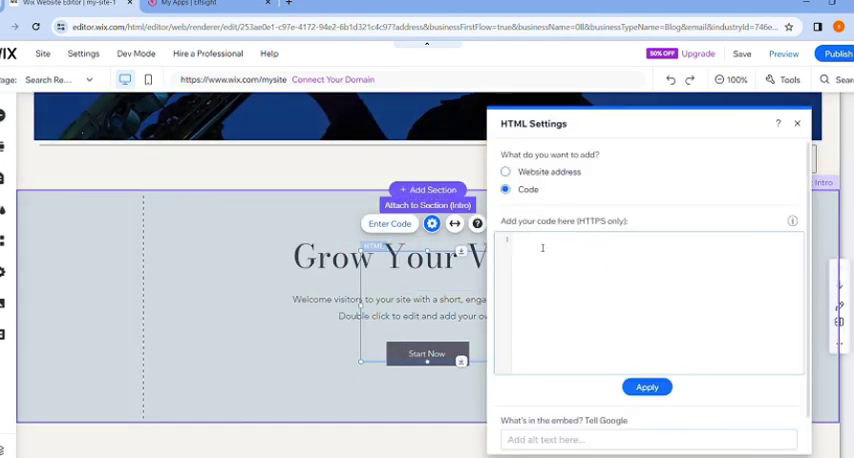
pyautogui.write('<script src="https://static.elfsight.com/platform/platform.js" data-use-service-core defer></script>')
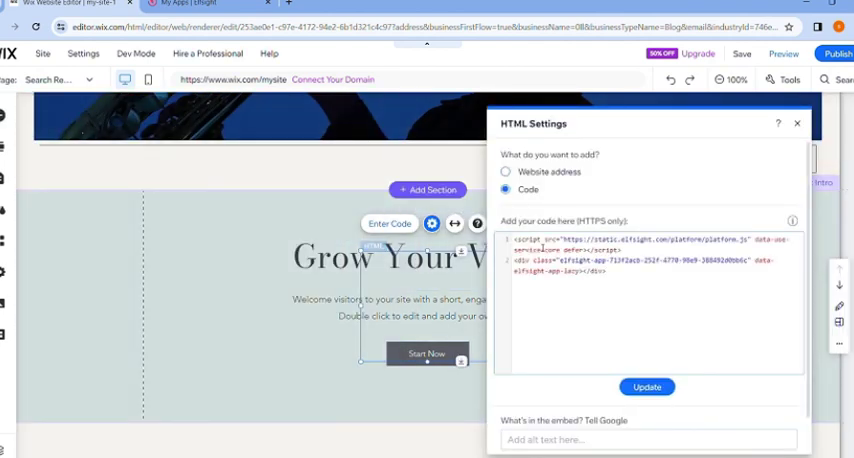
pyautogui.click(648, 388)
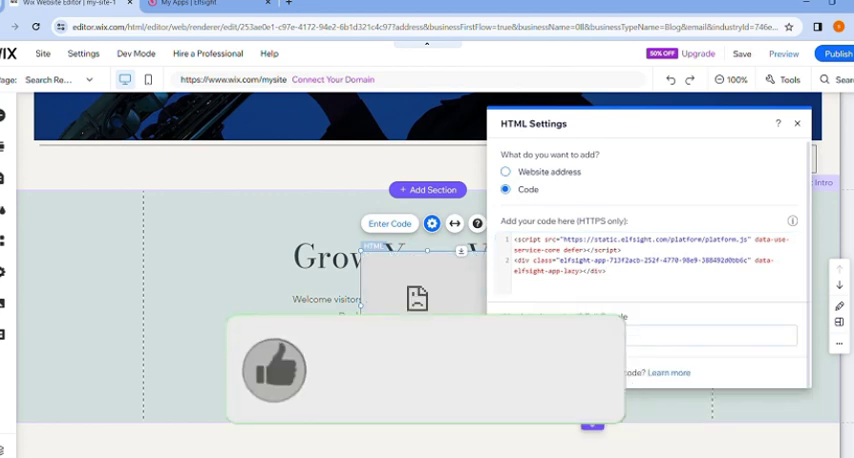